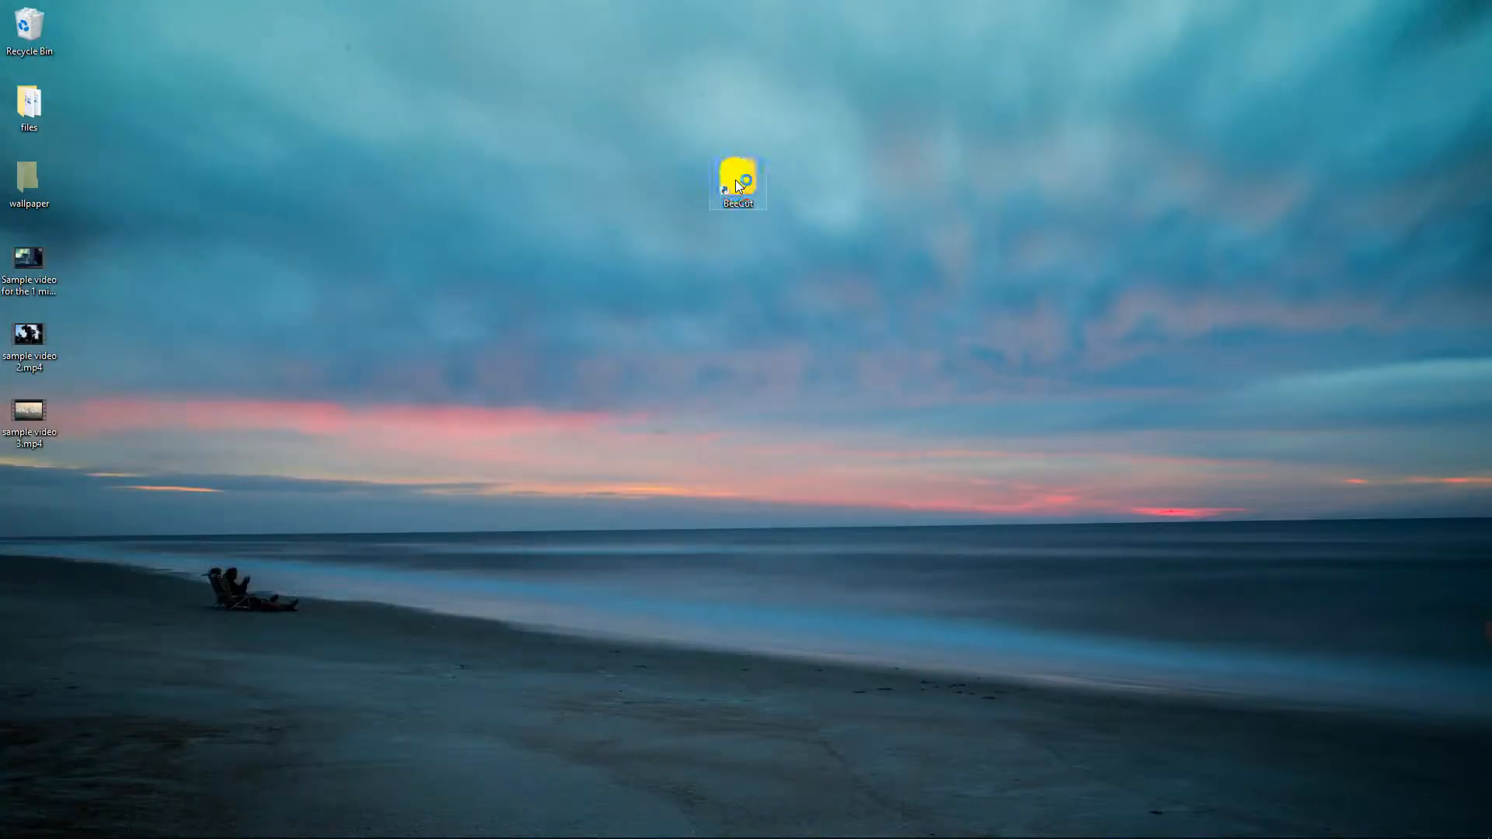
# Step: Launch BeeCut from the desktop shortcut and start a new square 1:1 project via File > New project
pyautogui.doubleClick(737, 184)
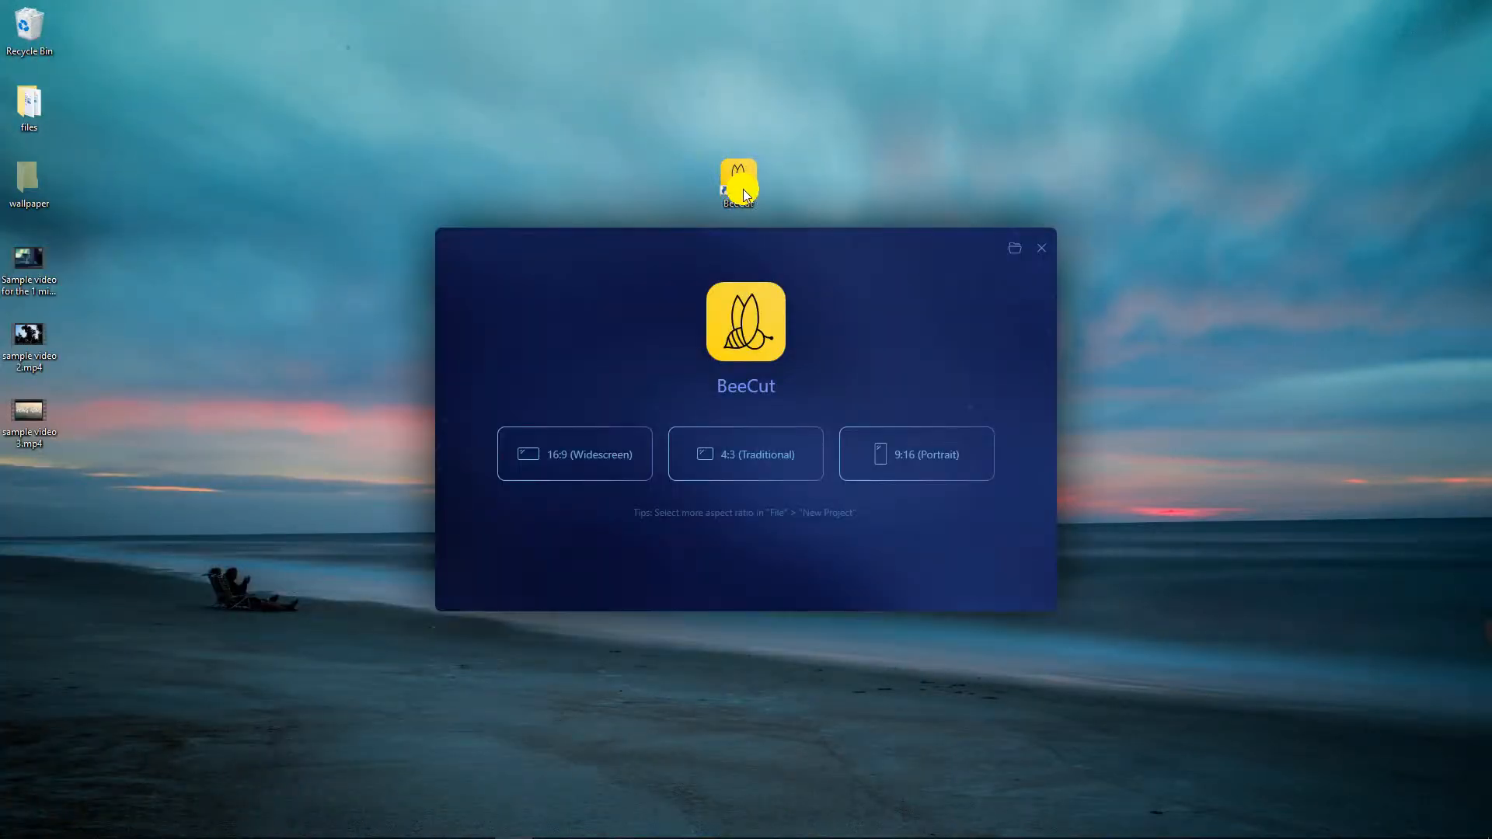
pyautogui.click(1039, 247)
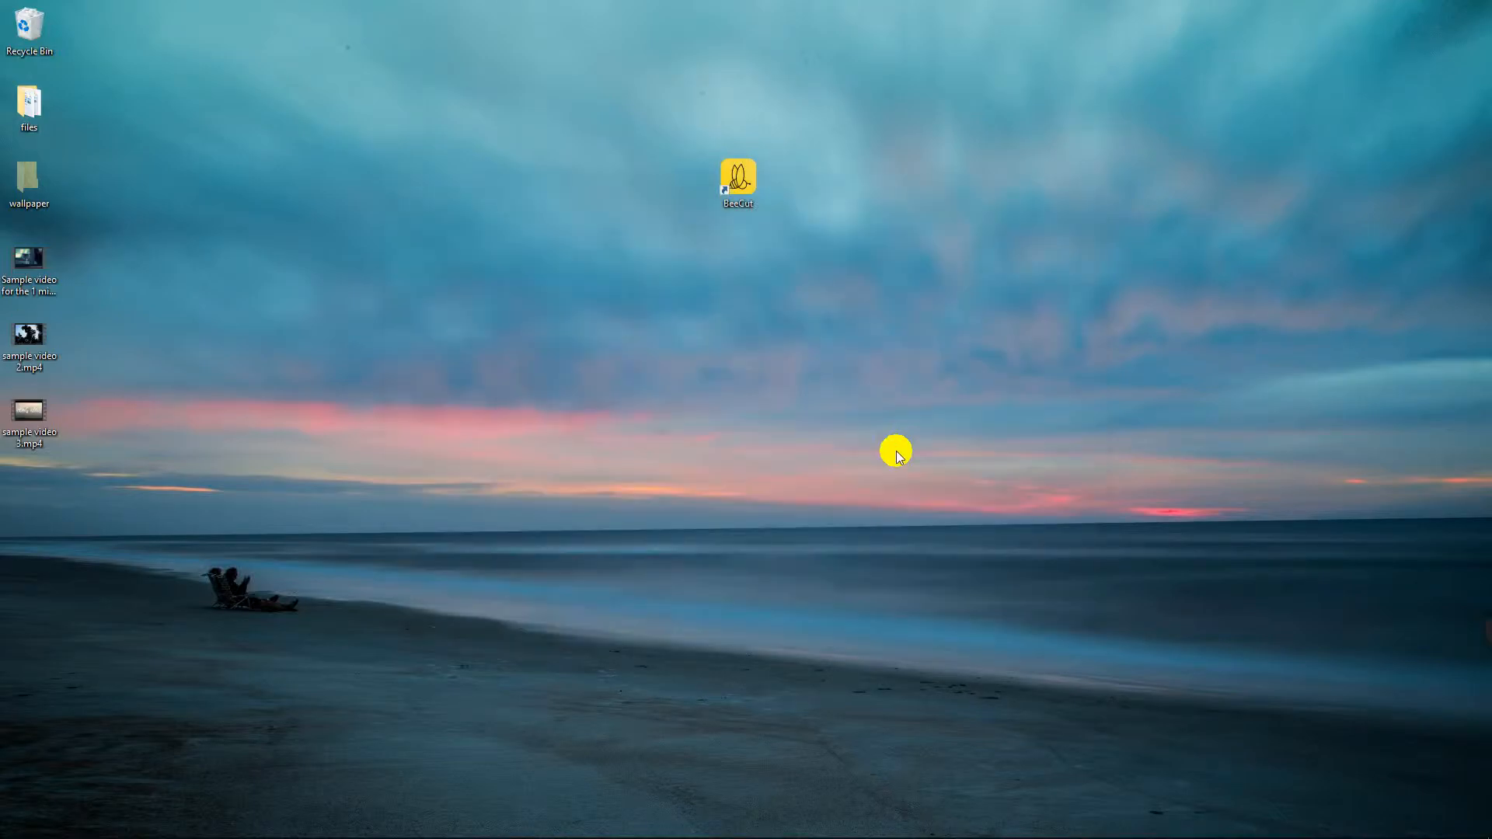
pyautogui.doubleClick(737, 175)
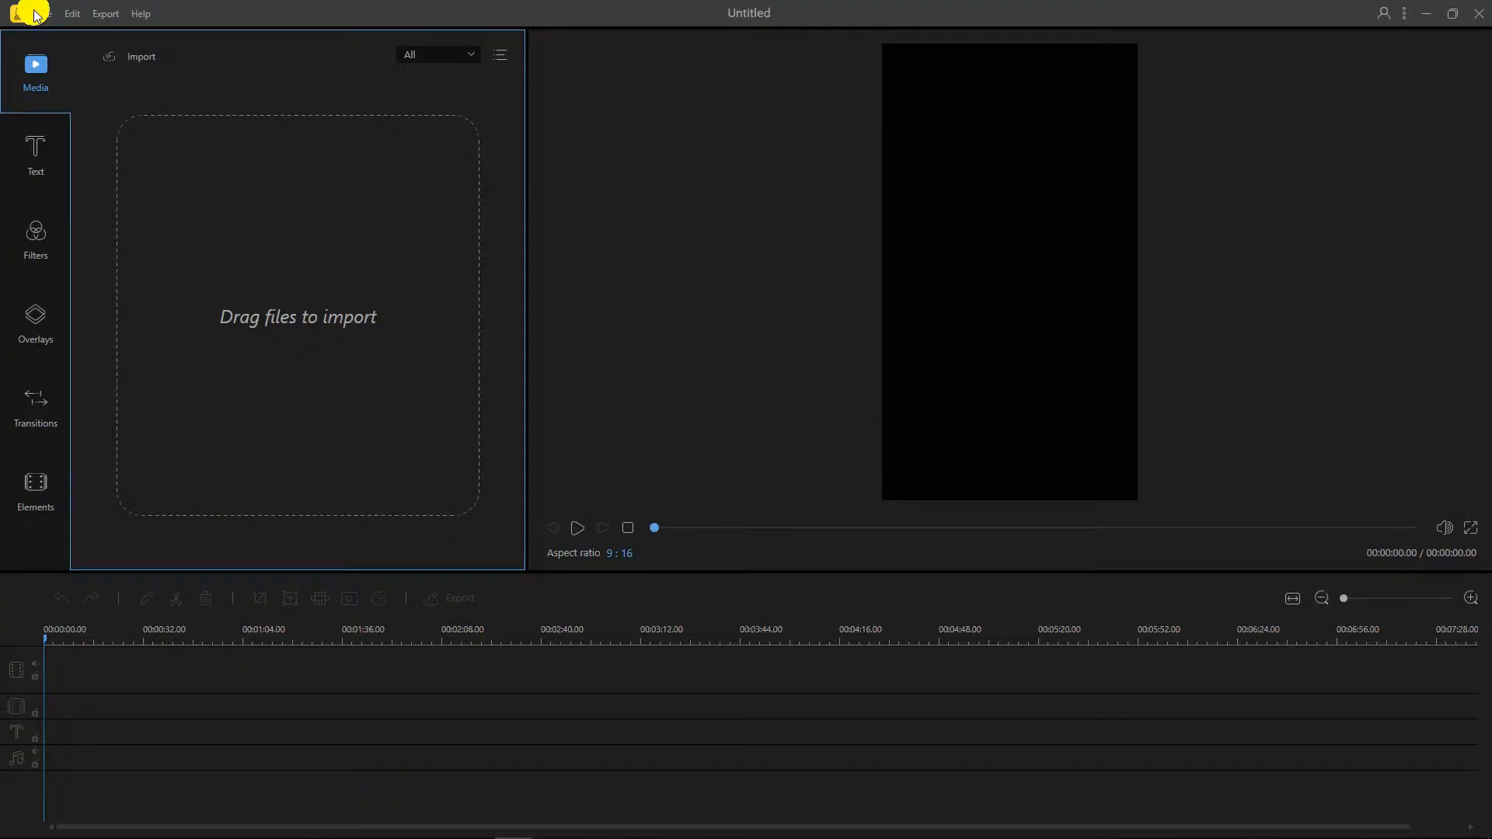
pyautogui.click(44, 13)
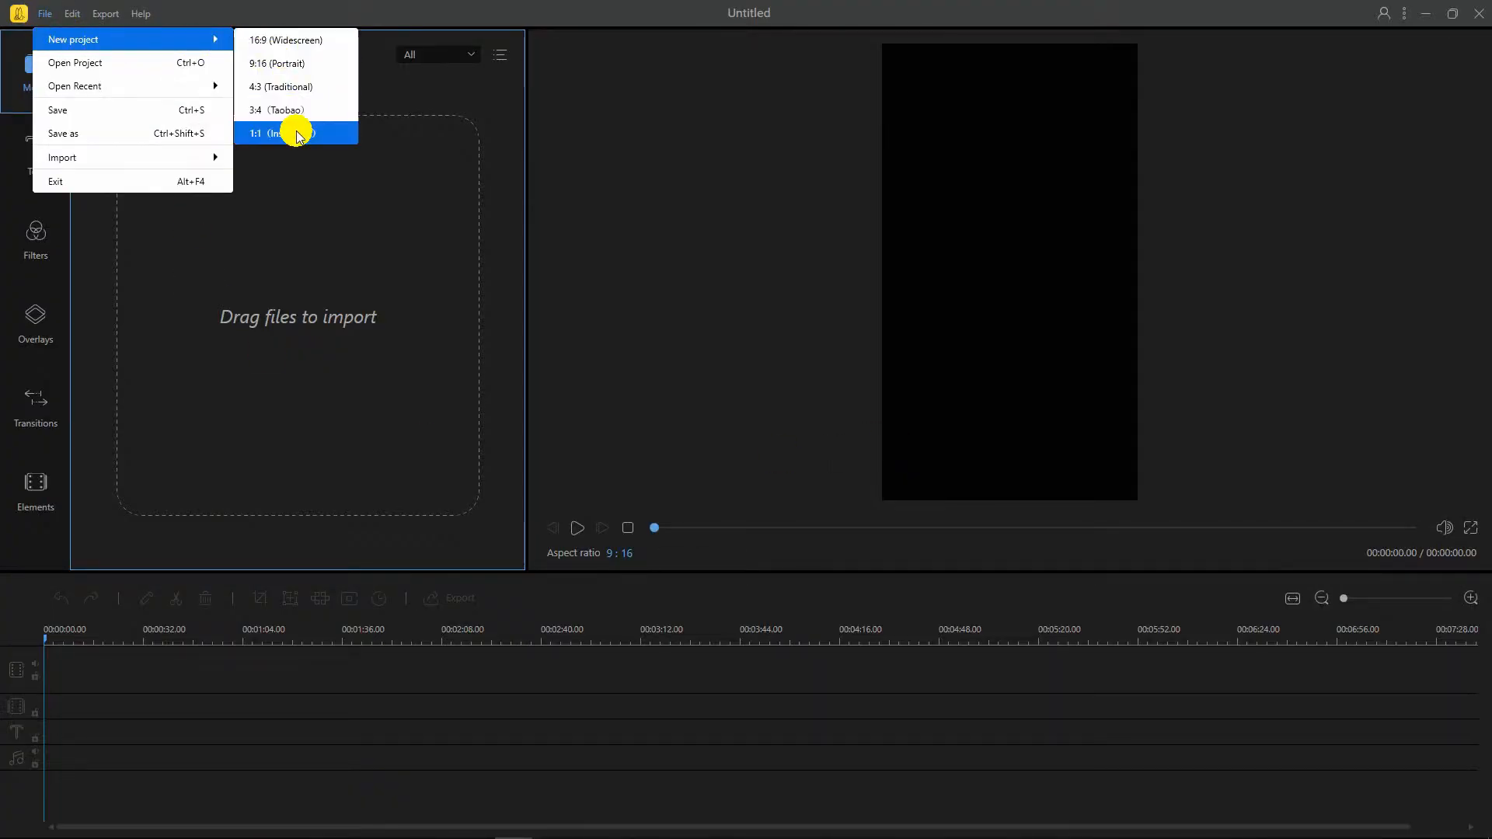
pyautogui.click(277, 133)
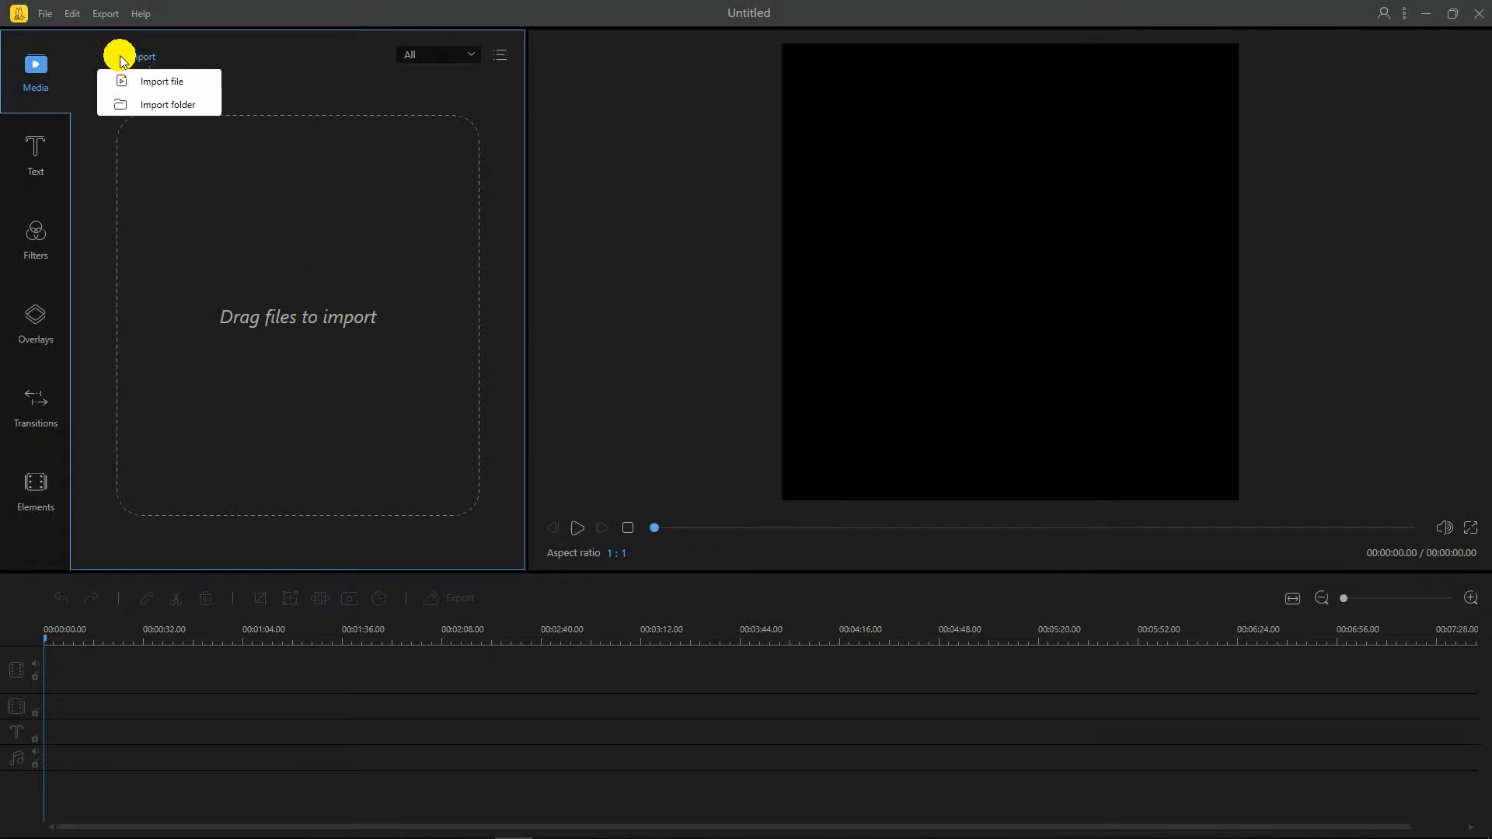
# Step: Import sample video 3.mp4 into the project and play then pause it in the preview
pyautogui.click(162, 81)
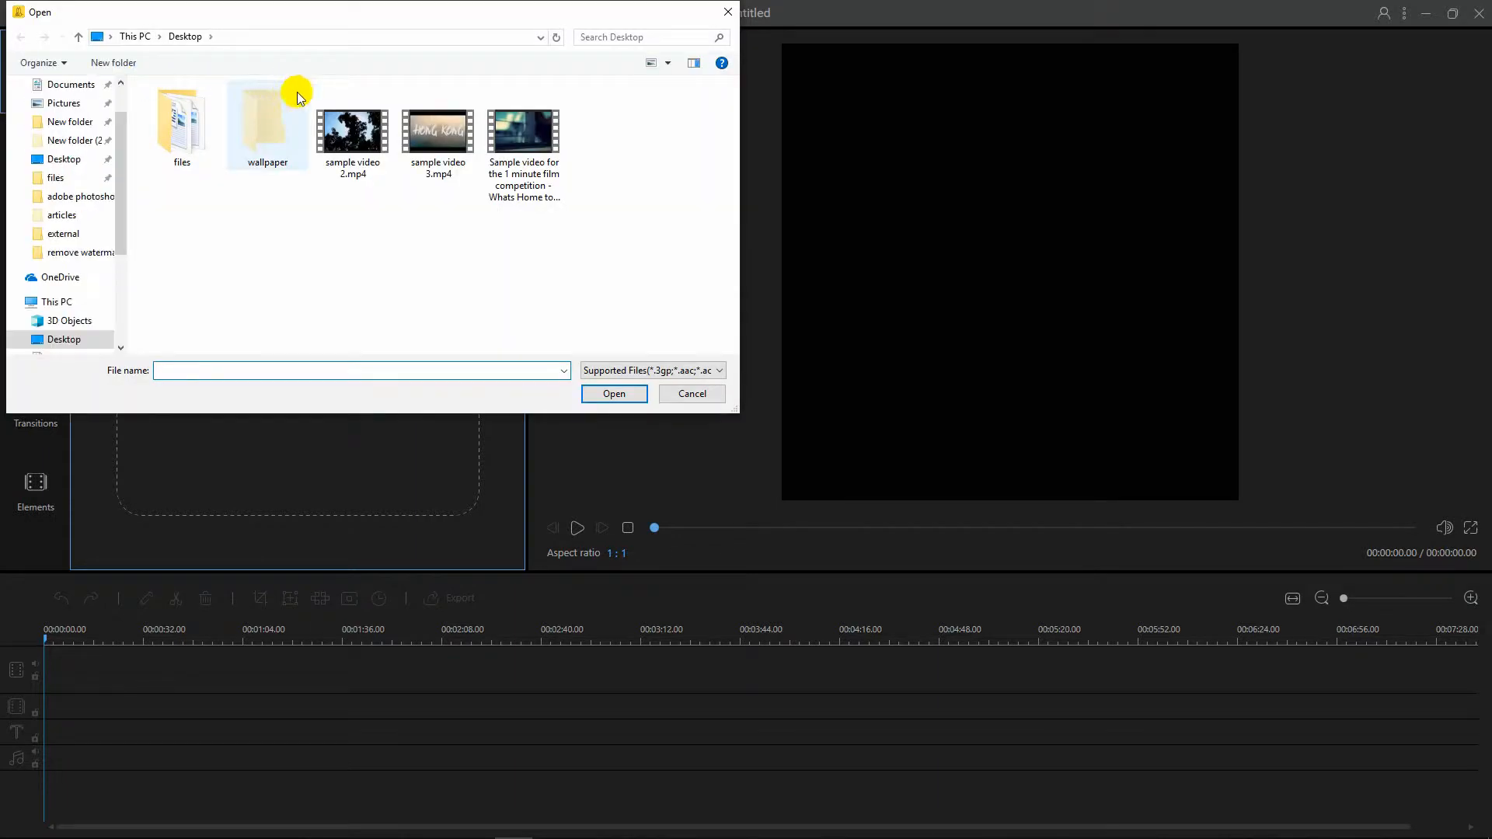
pyautogui.click(438, 130)
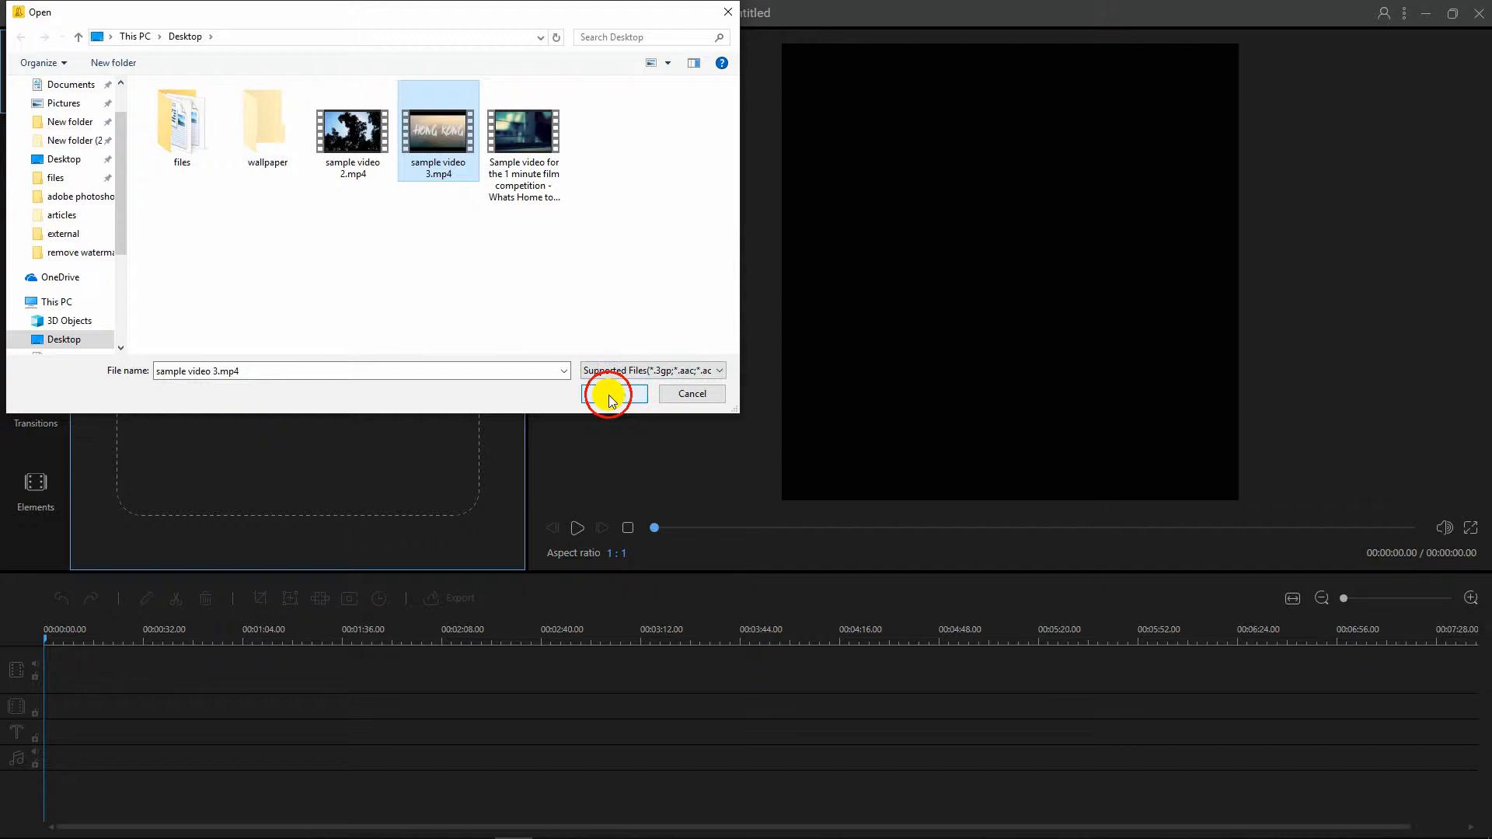
pyautogui.click(613, 393)
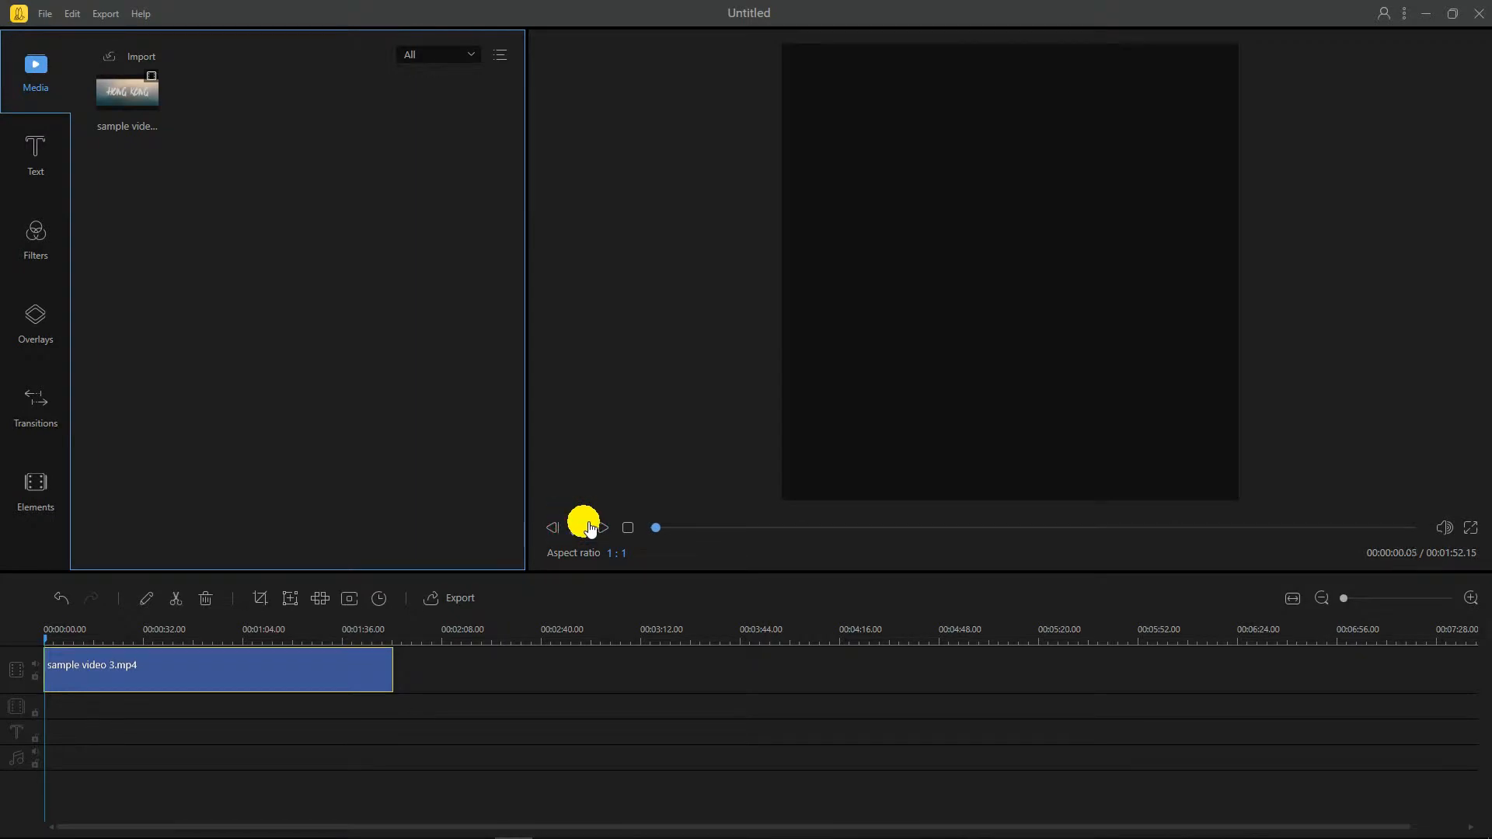
pyautogui.click(603, 529)
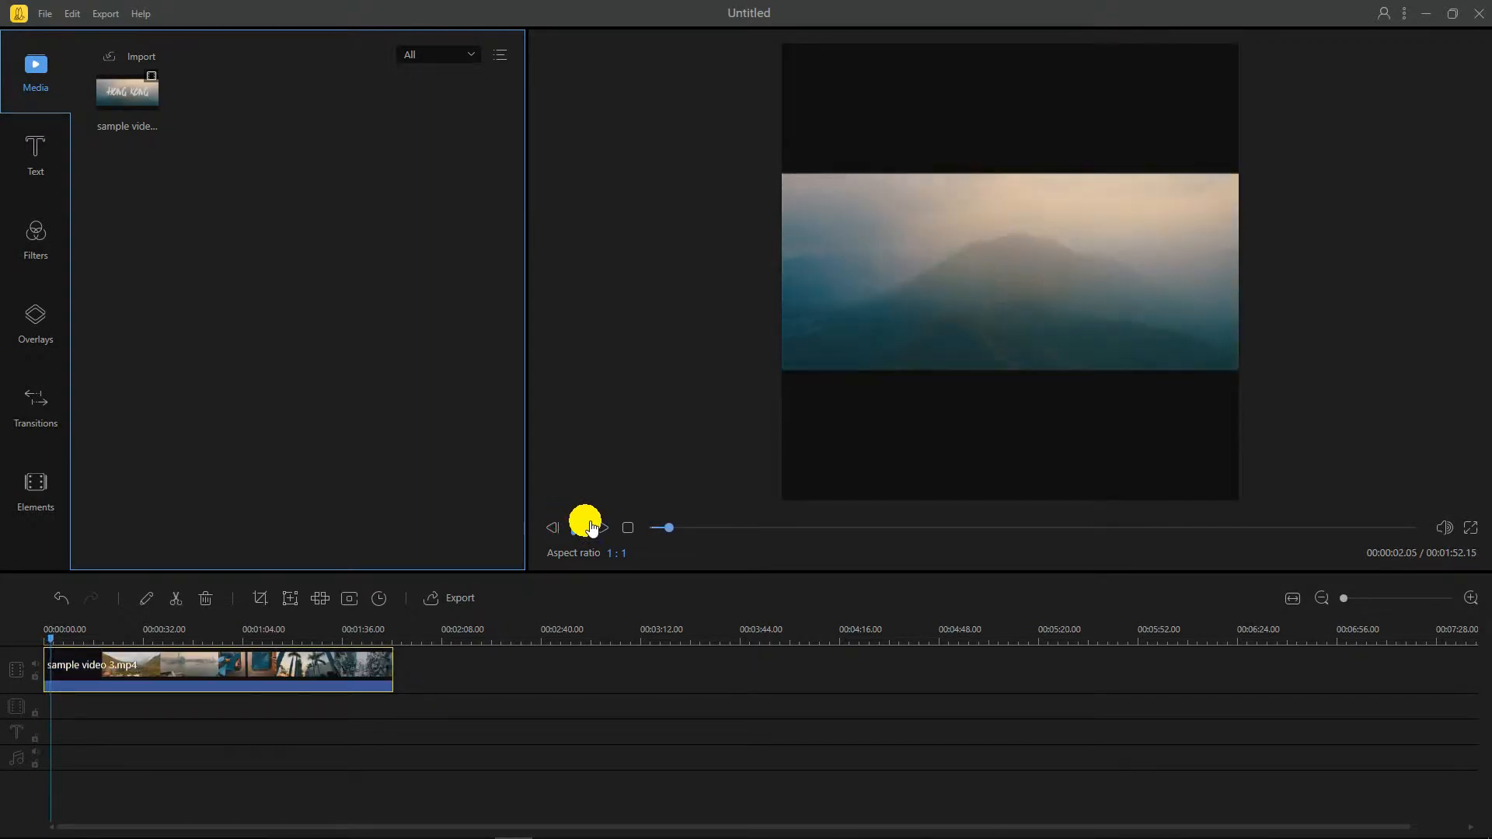
pyautogui.click(588, 527)
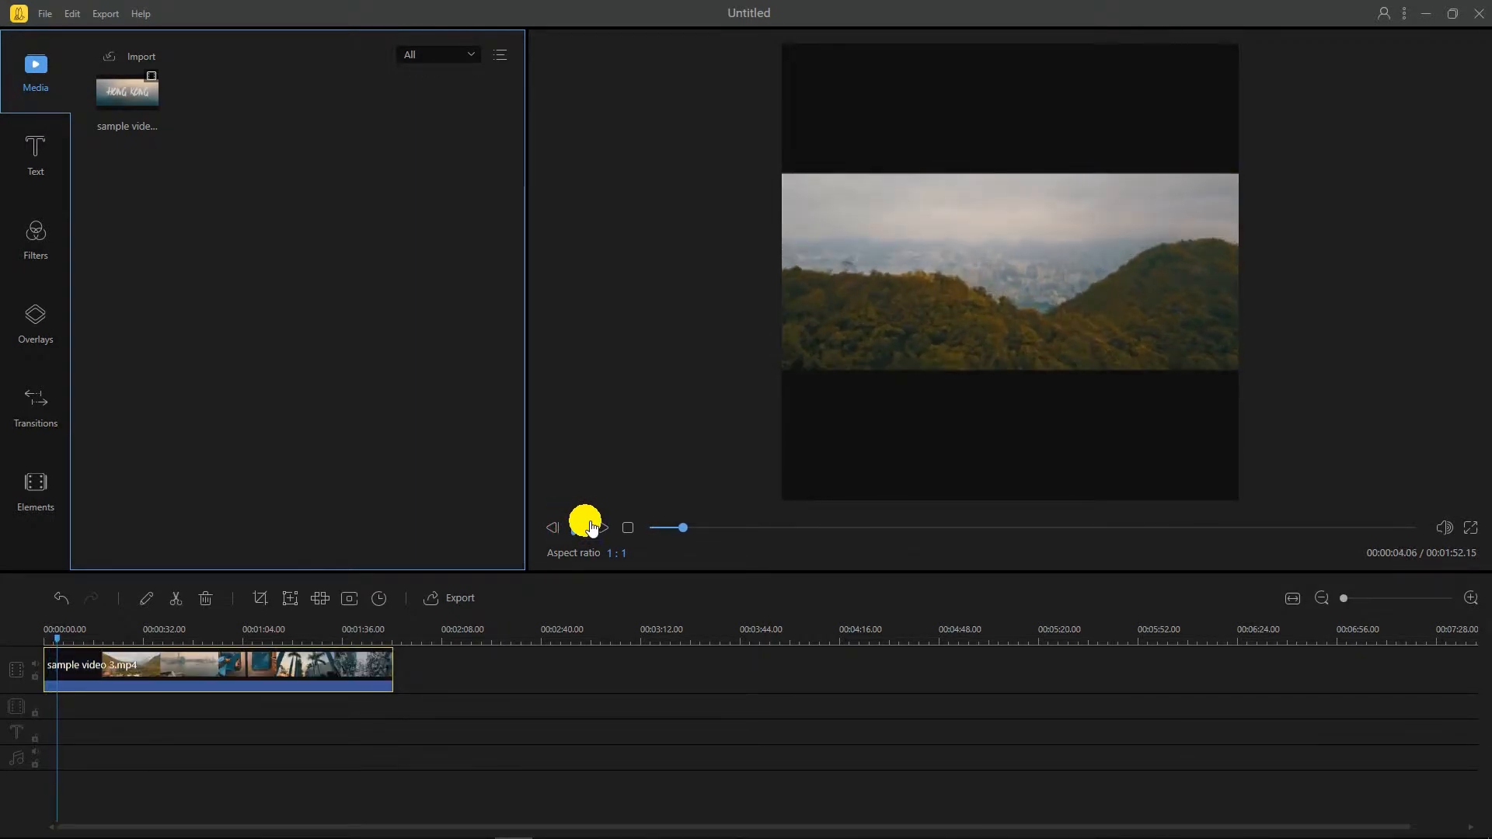
# Step: Raise the timeline clip's speed to 1.9x in its Edit settings, shortening it to about 49 seconds
pyautogui.rightClick(125, 671)
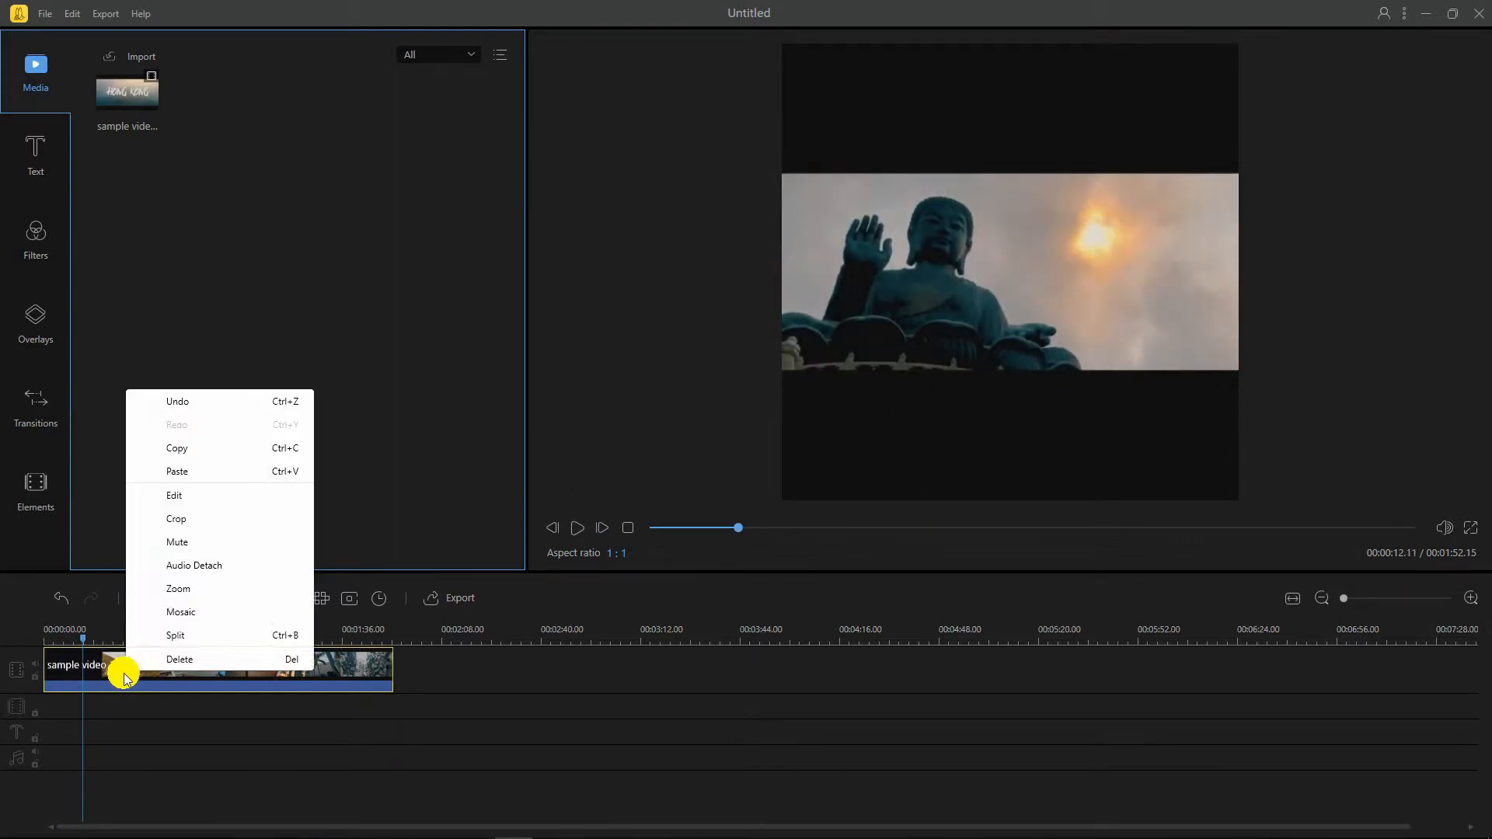
pyautogui.click(174, 496)
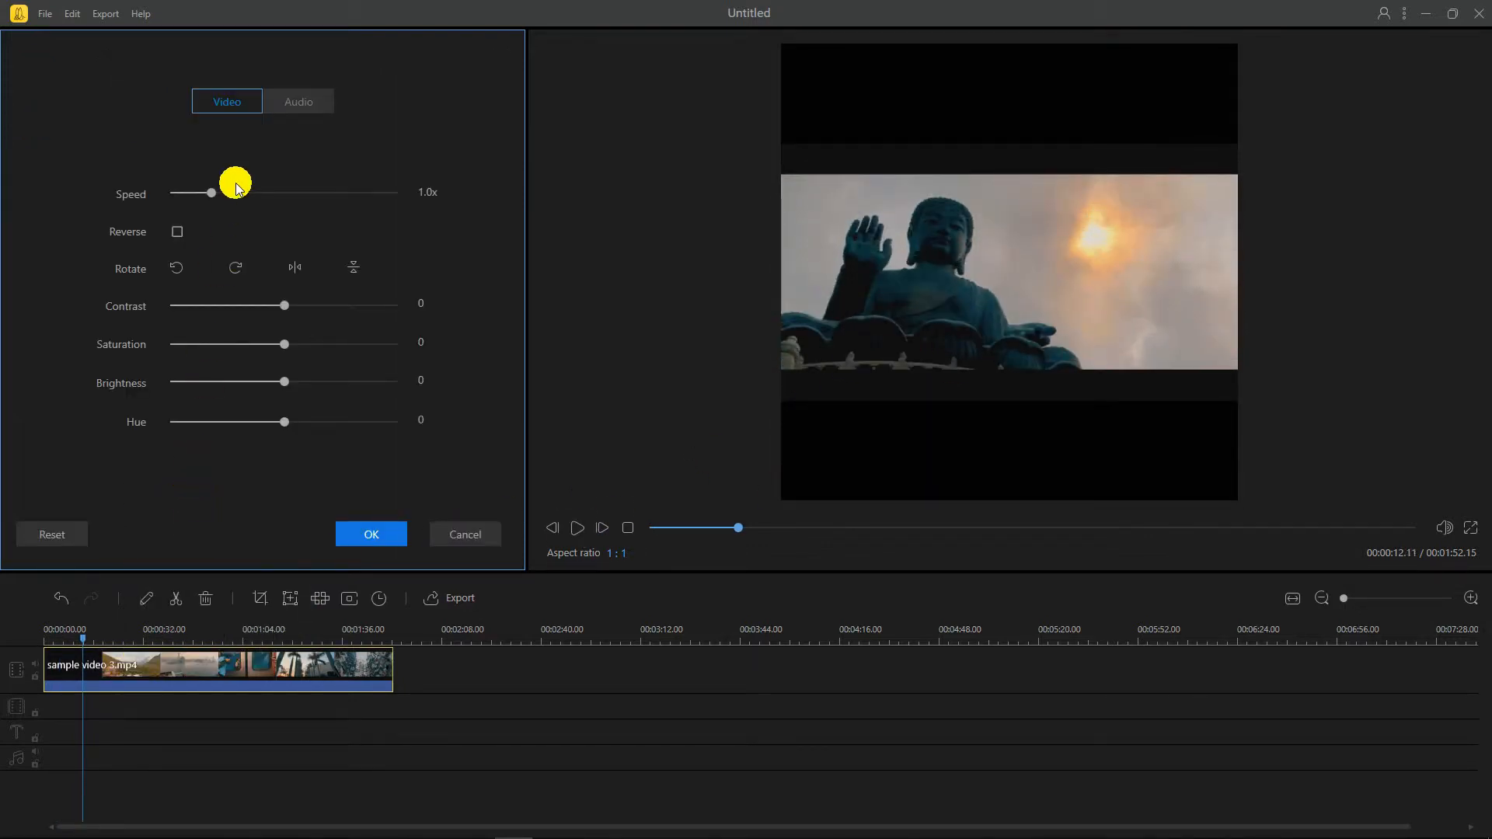
pyautogui.moveTo(197, 193); pyautogui.dragTo(283, 193)
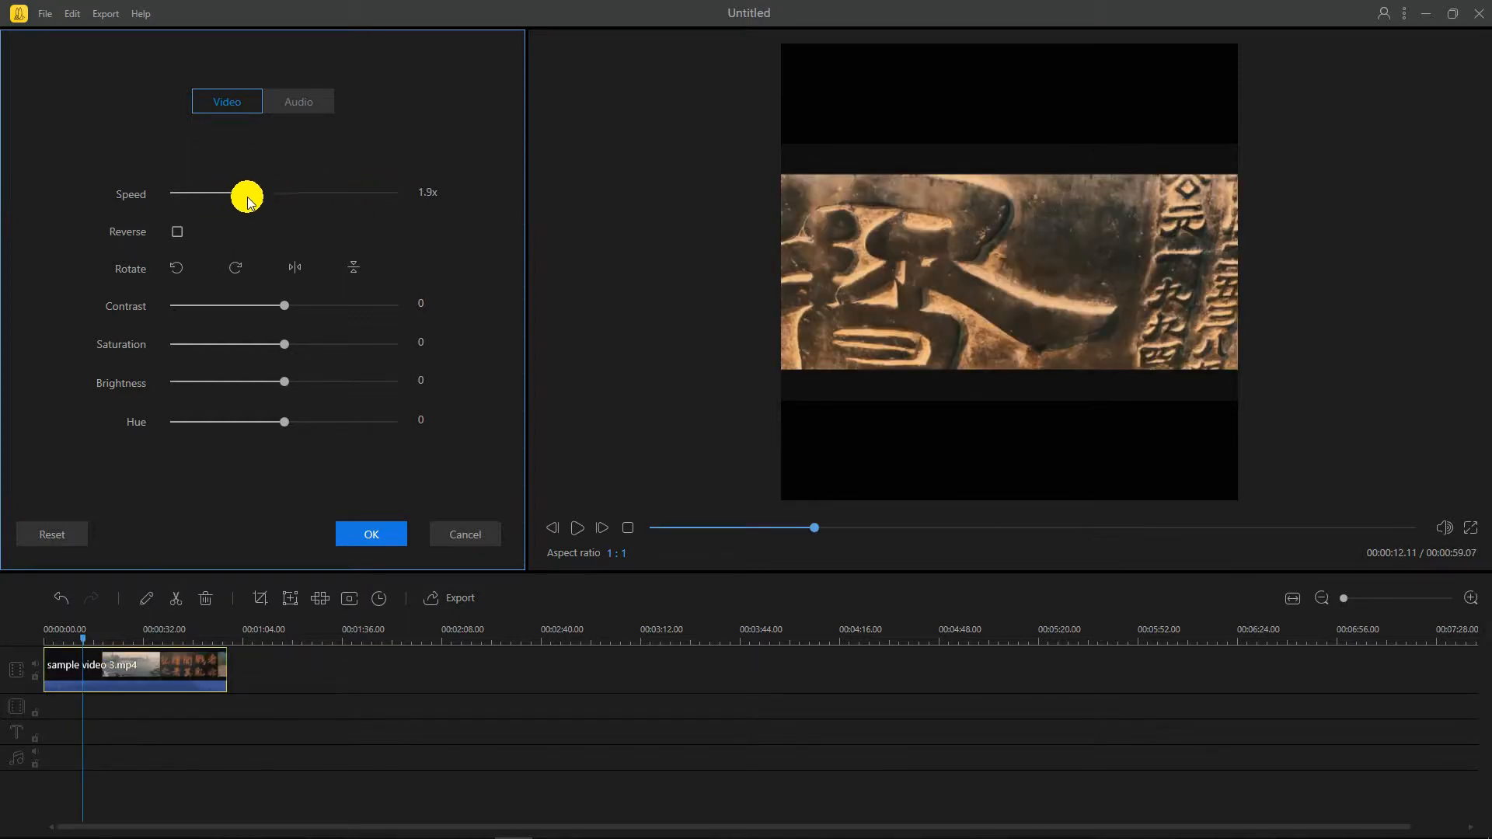
pyautogui.click(370, 533)
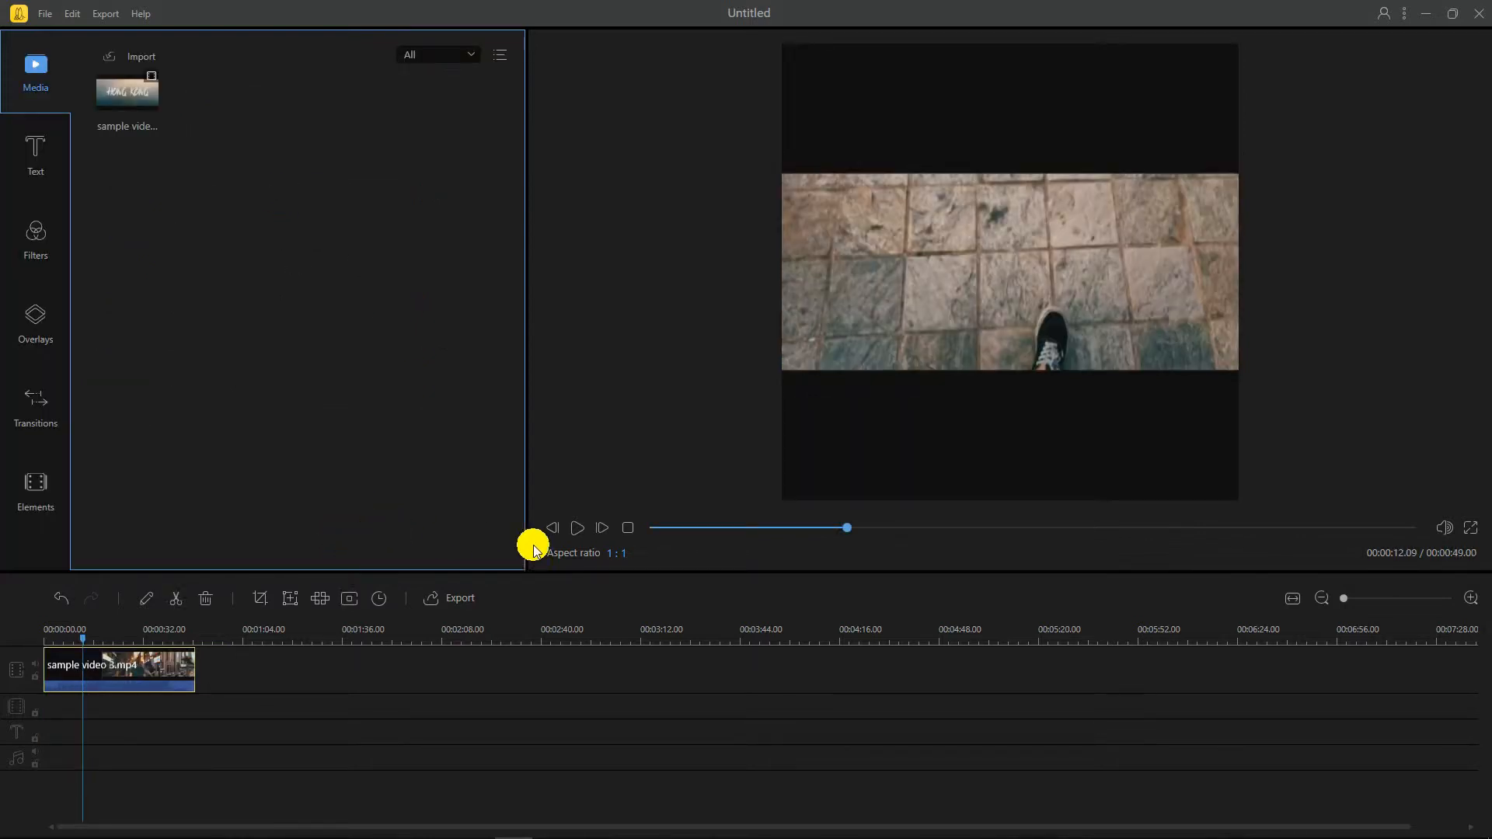
# Step: Export the project as an MP4 named MyVideo_11 and play the finished file
pyautogui.click(460, 597)
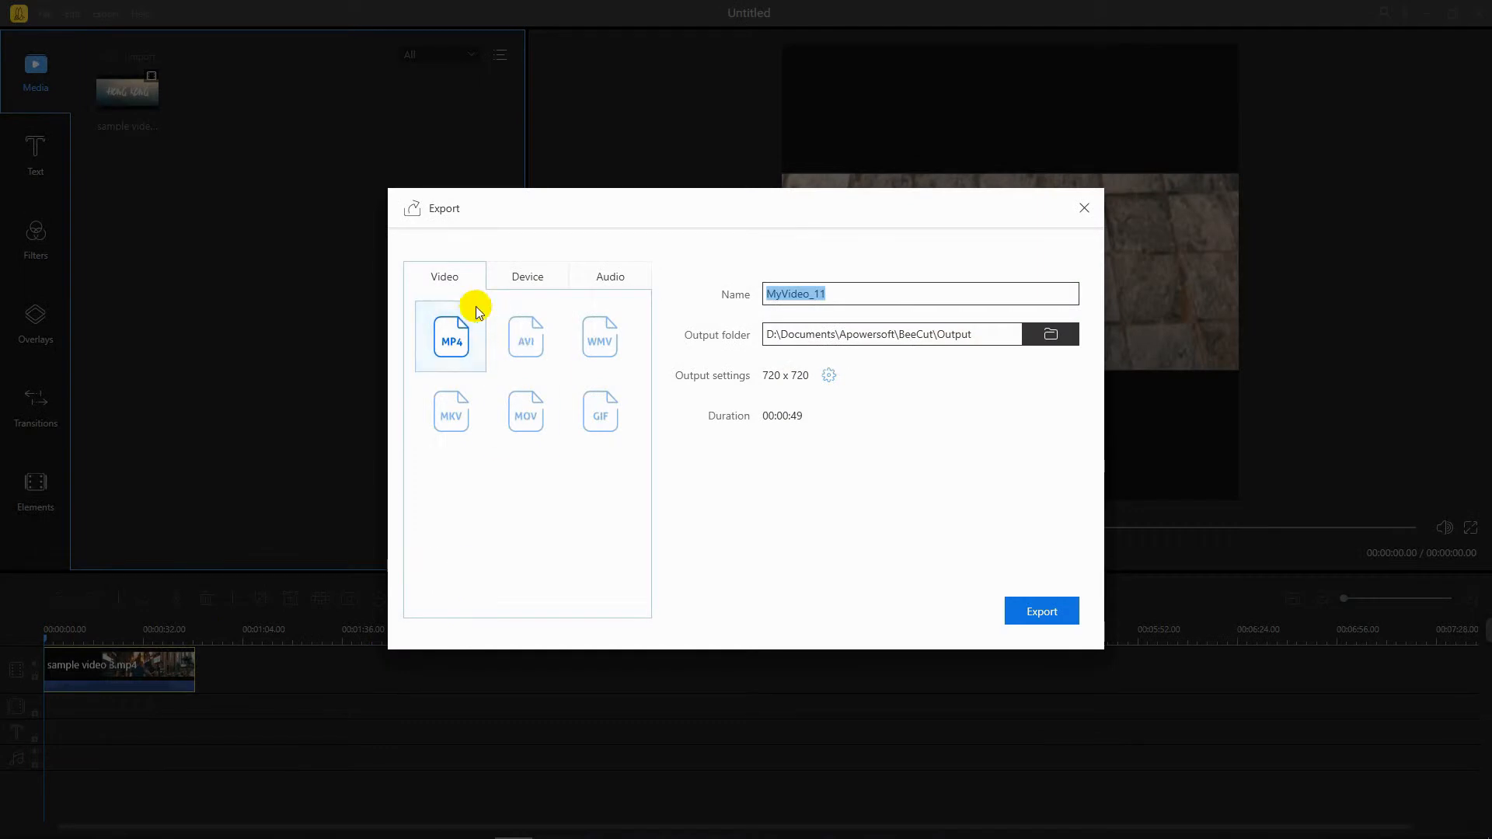
pyautogui.click(1042, 611)
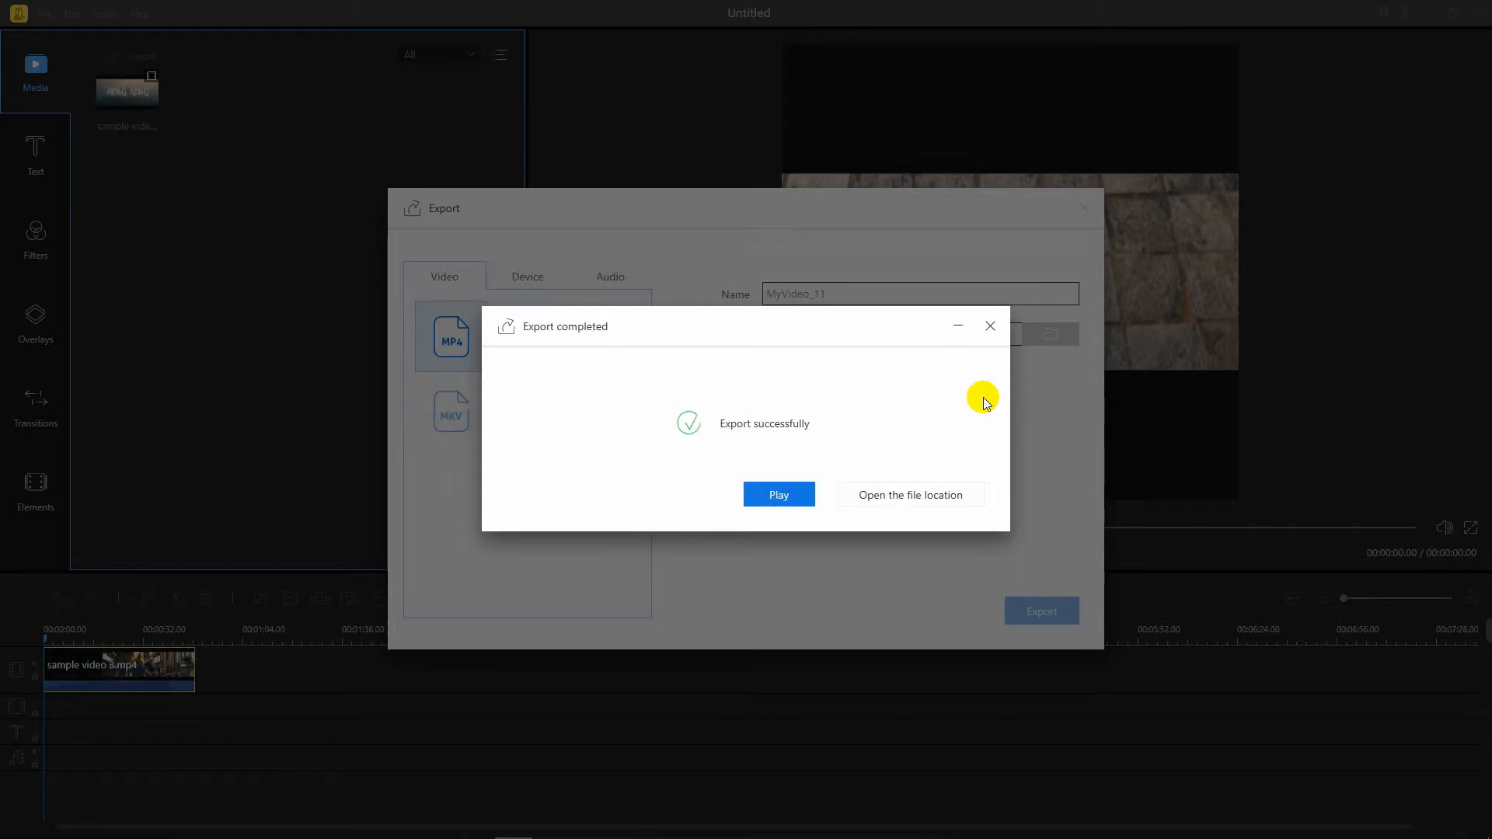
pyautogui.moveTo(778, 495)
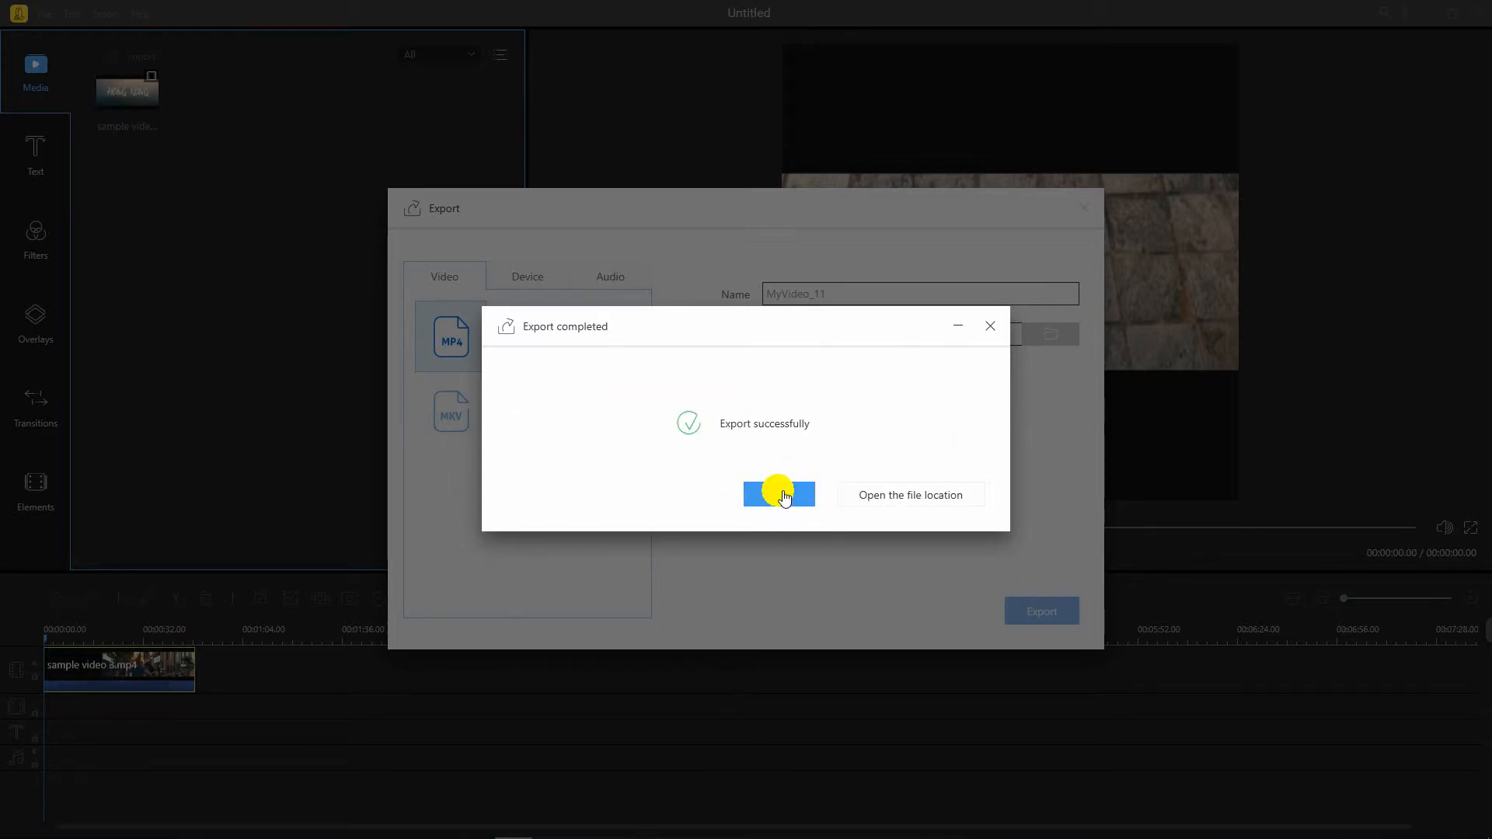
pyautogui.click(779, 494)
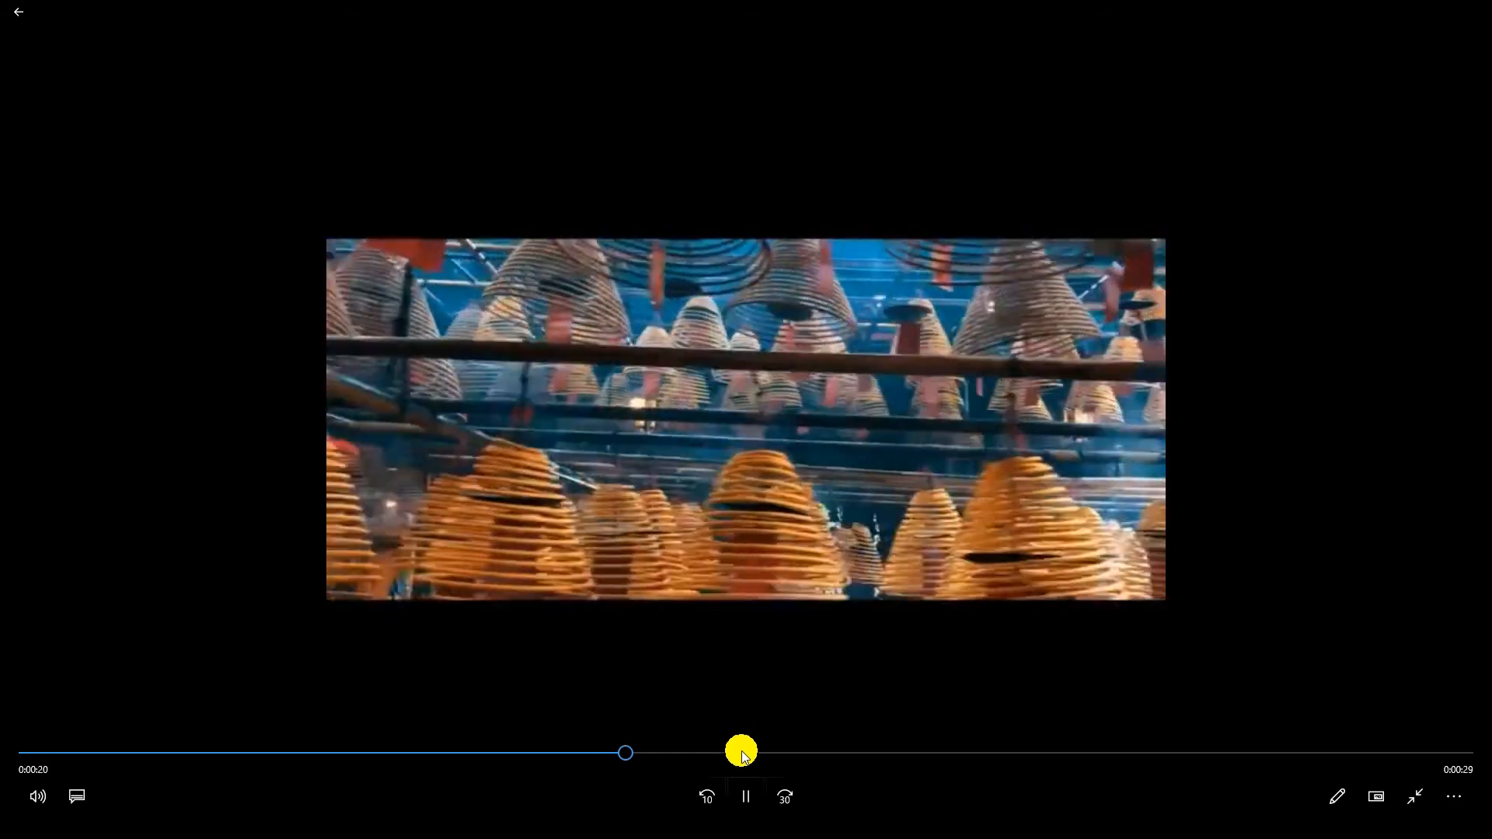
# Step: Skip forward in Movies & TV playback to the closing 'Thank you for watching' title
pyautogui.click(783, 796)
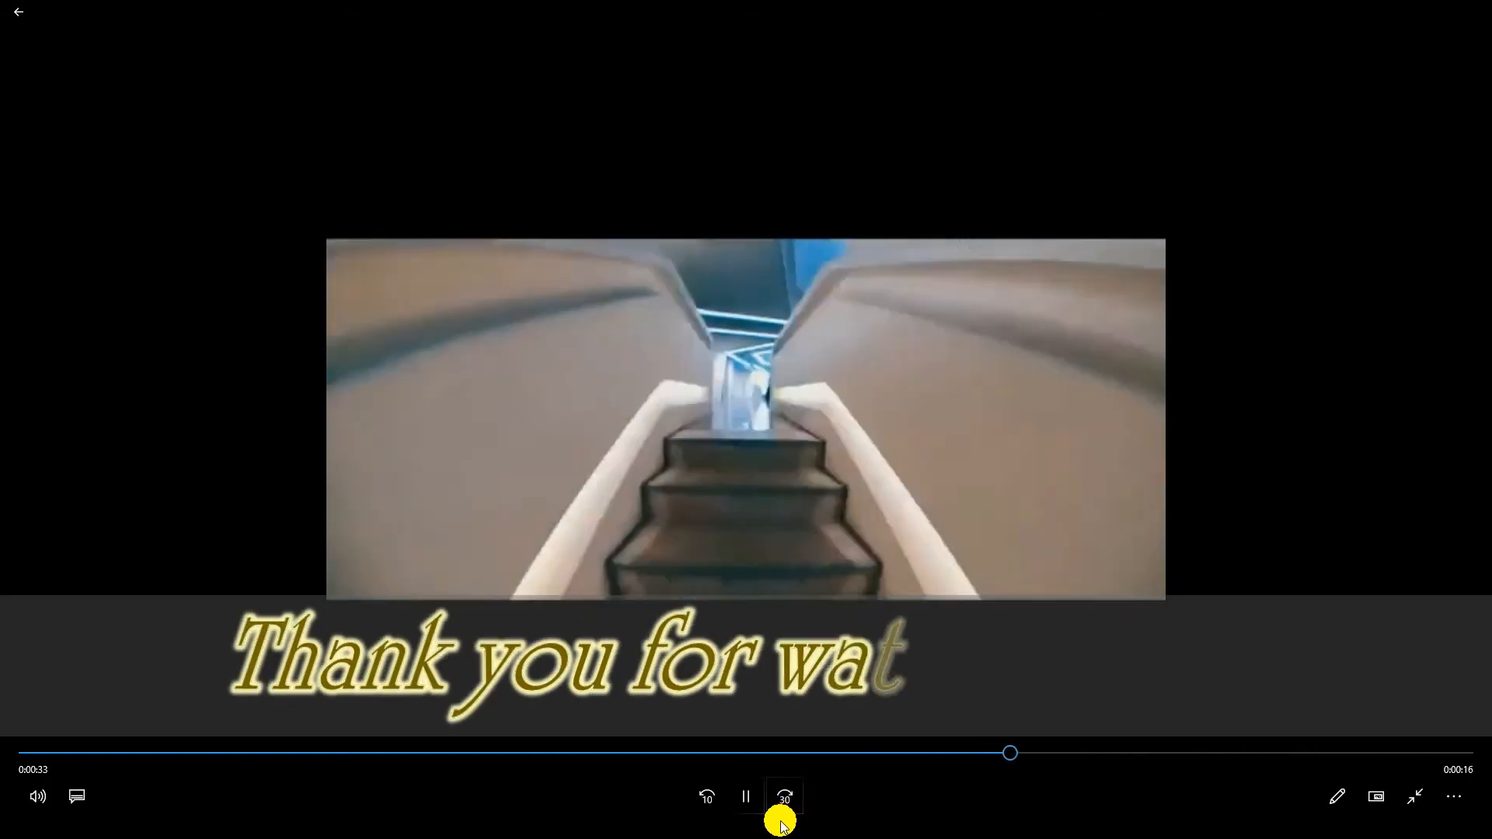